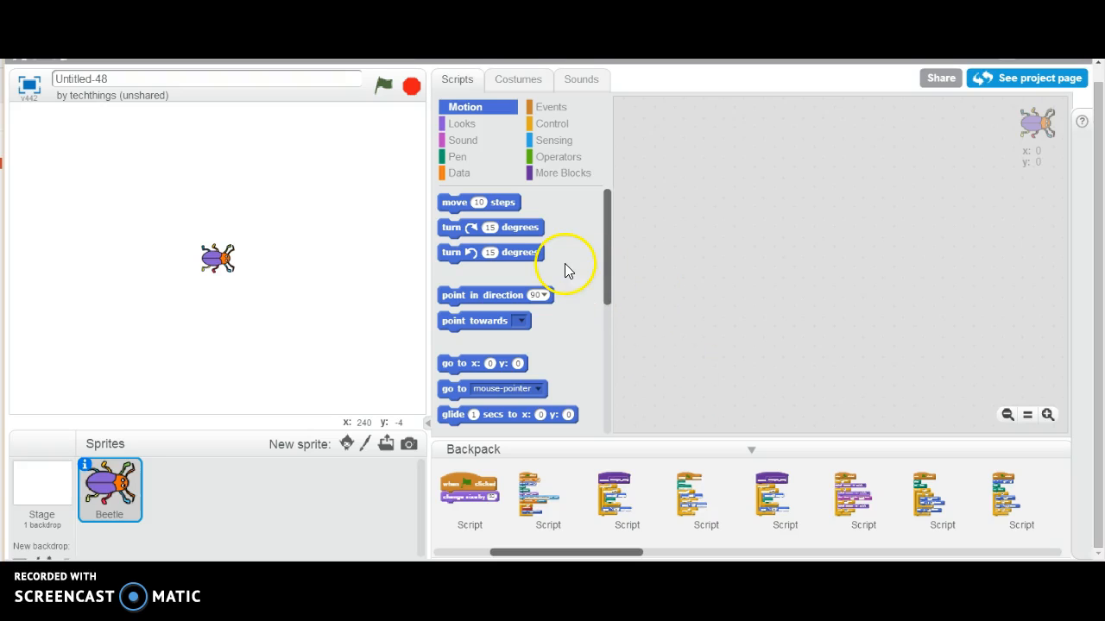
{"action": "mouse_move", "coordinate": [551, 112]}
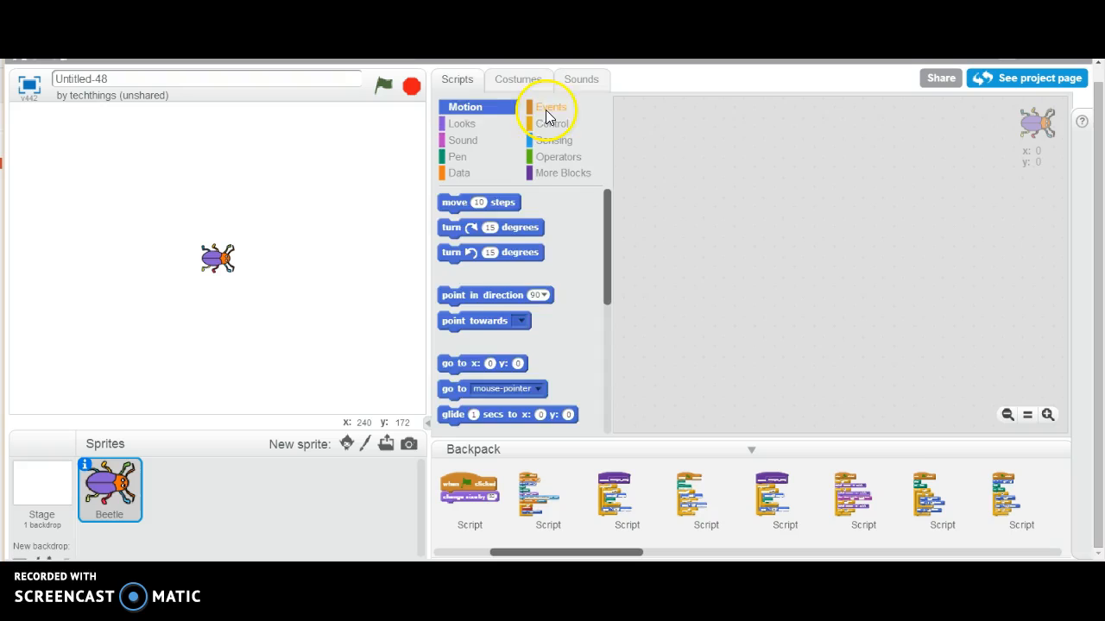
Step: Build a green-flag script for the beetle with a move step followed by a turn step
{"action": "left_click", "coordinate": [550, 107]}
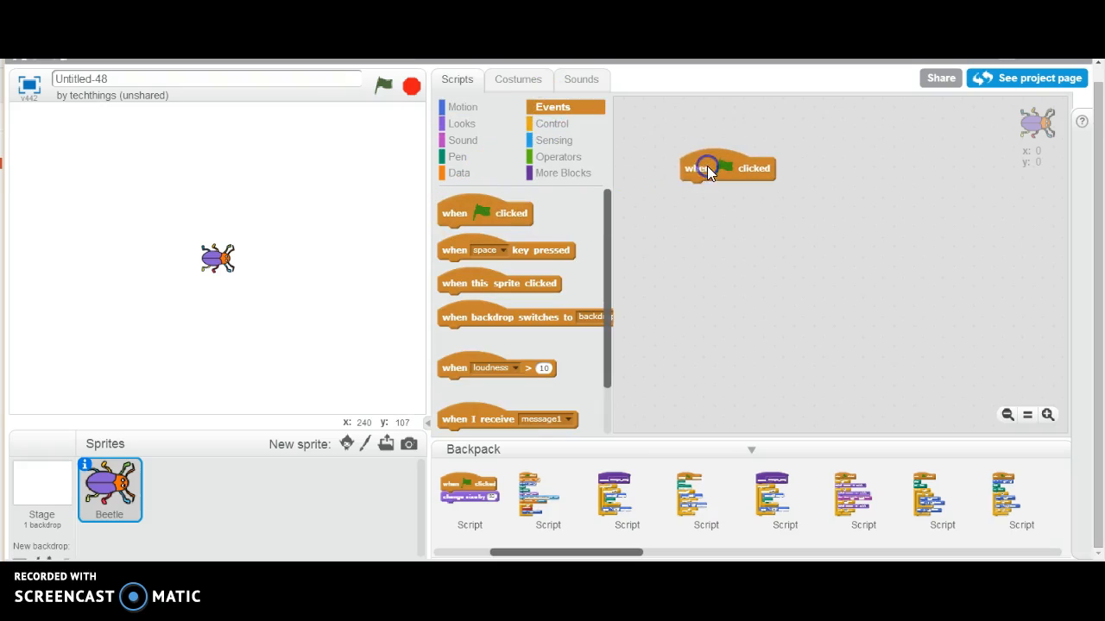
{"action": "left_click", "coordinate": [465, 107]}
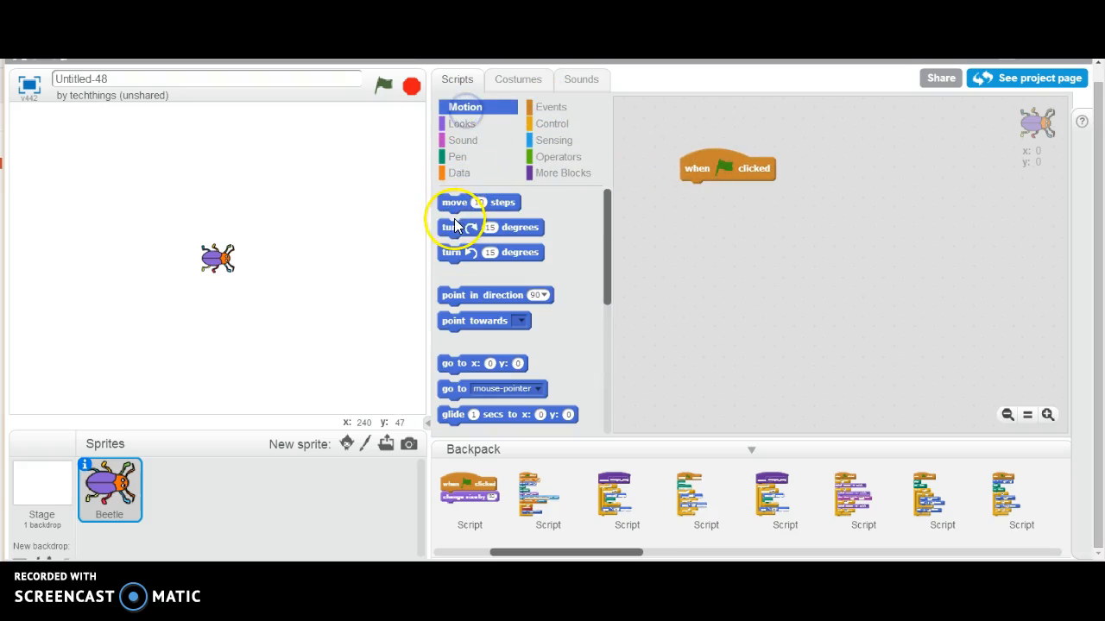
{"action": "left_click_drag", "start_coordinate": [456, 202], "coordinate": [721, 189]}
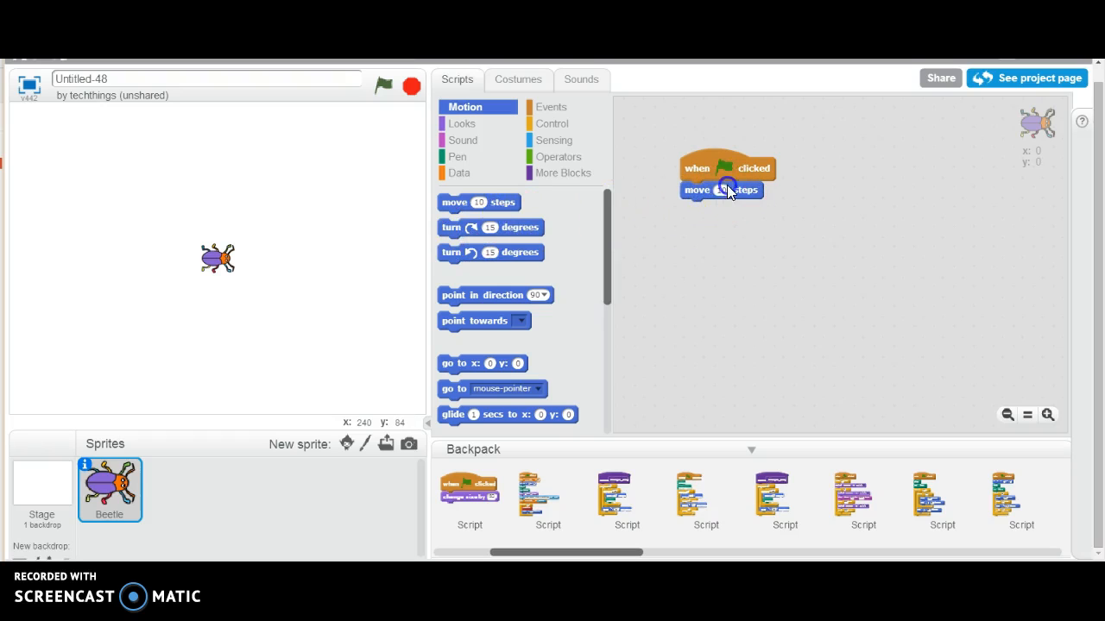
{"action": "left_click_drag", "start_coordinate": [490, 228], "coordinate": [697, 228]}
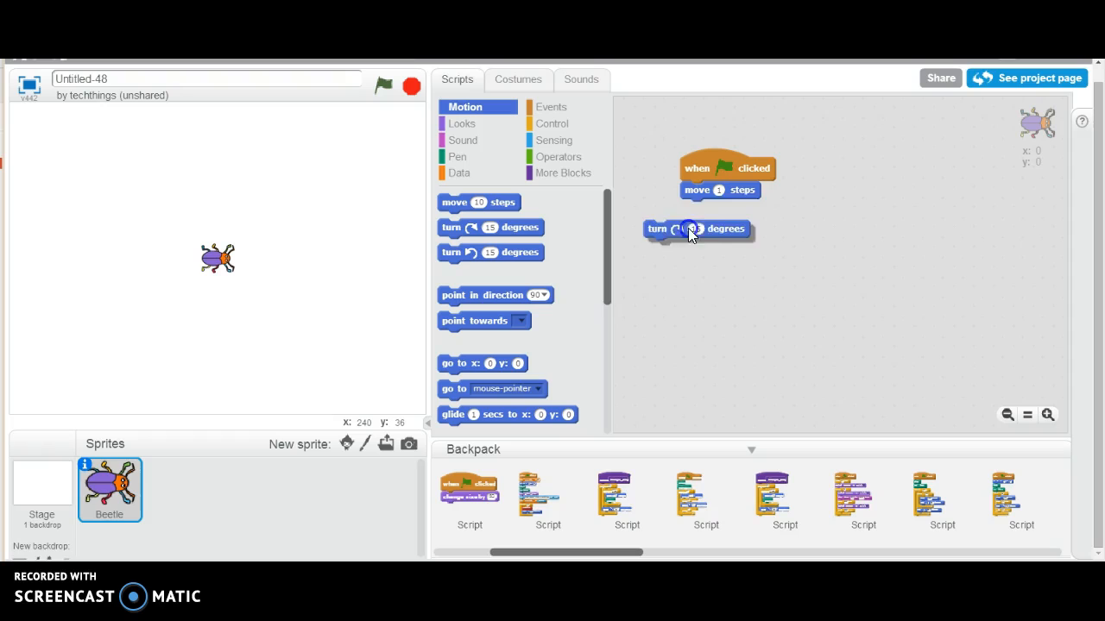
{"action": "left_click_drag", "start_coordinate": [690, 228], "coordinate": [733, 207]}
{"action": "type", "text": "1"}
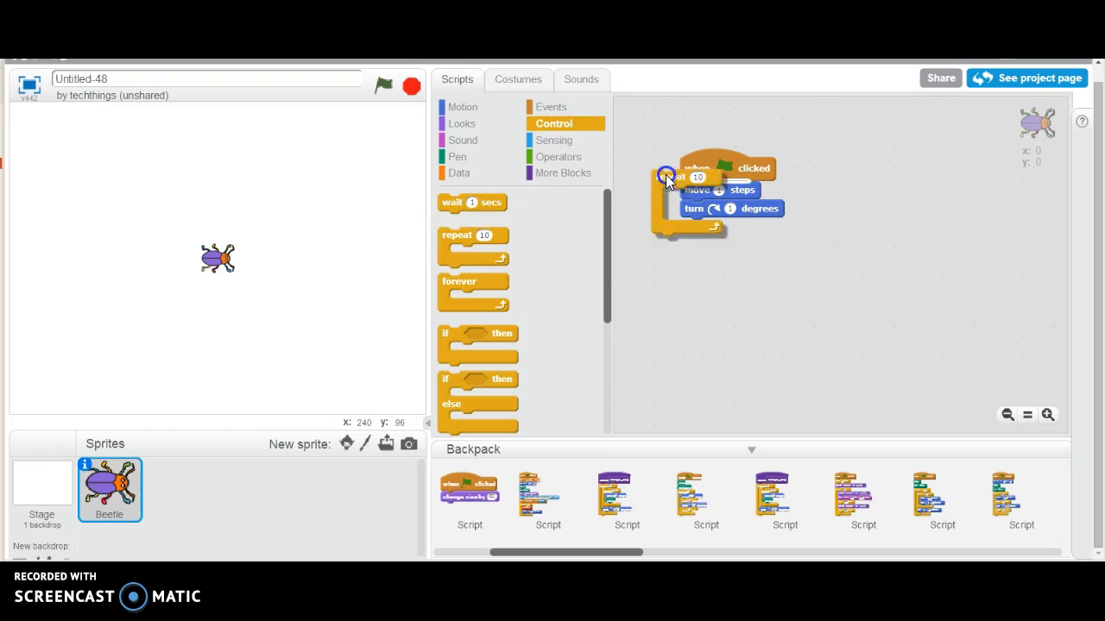
Step: Wrap the move and turn steps in a repeat loop set to 360 times
{"action": "left_click_drag", "start_coordinate": [666, 176], "coordinate": [698, 190]}
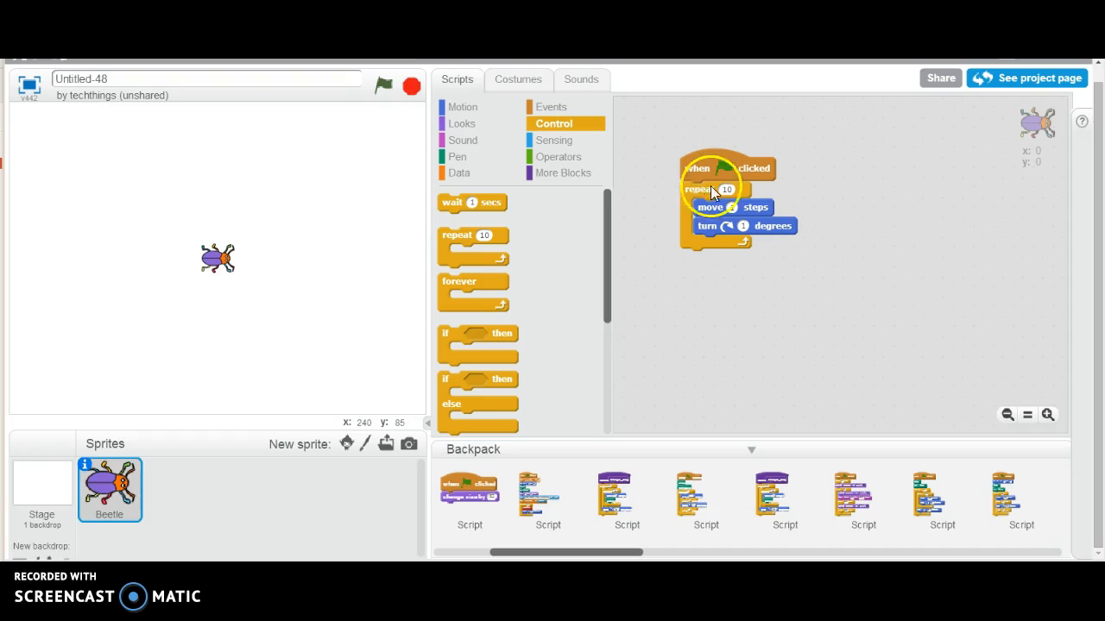
{"action": "left_click", "coordinate": [725, 188]}
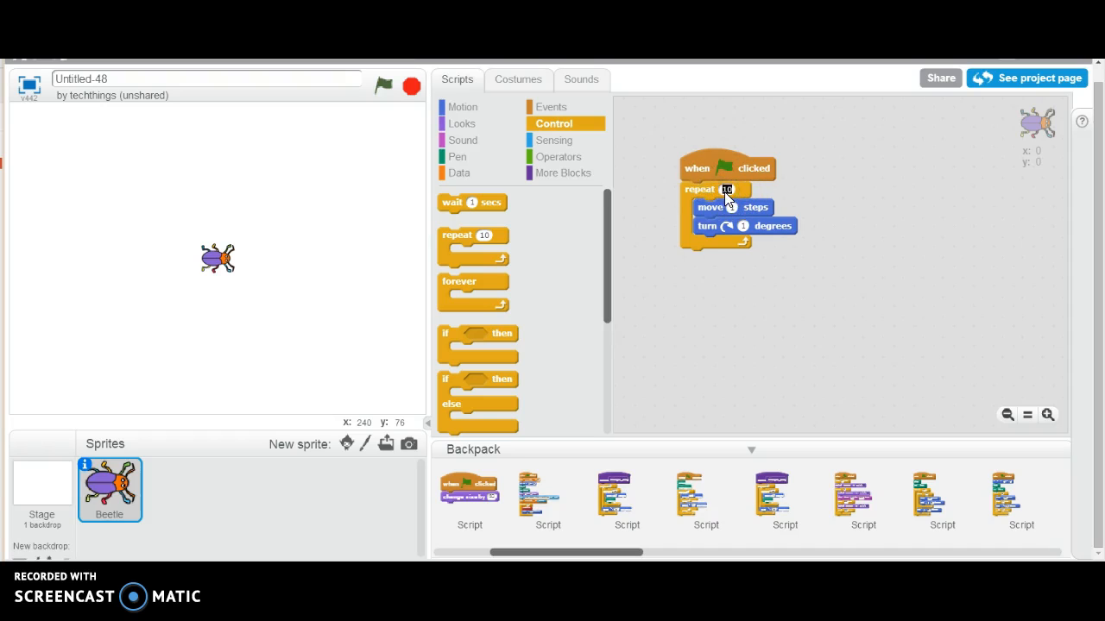
{"action": "type", "text": "360"}
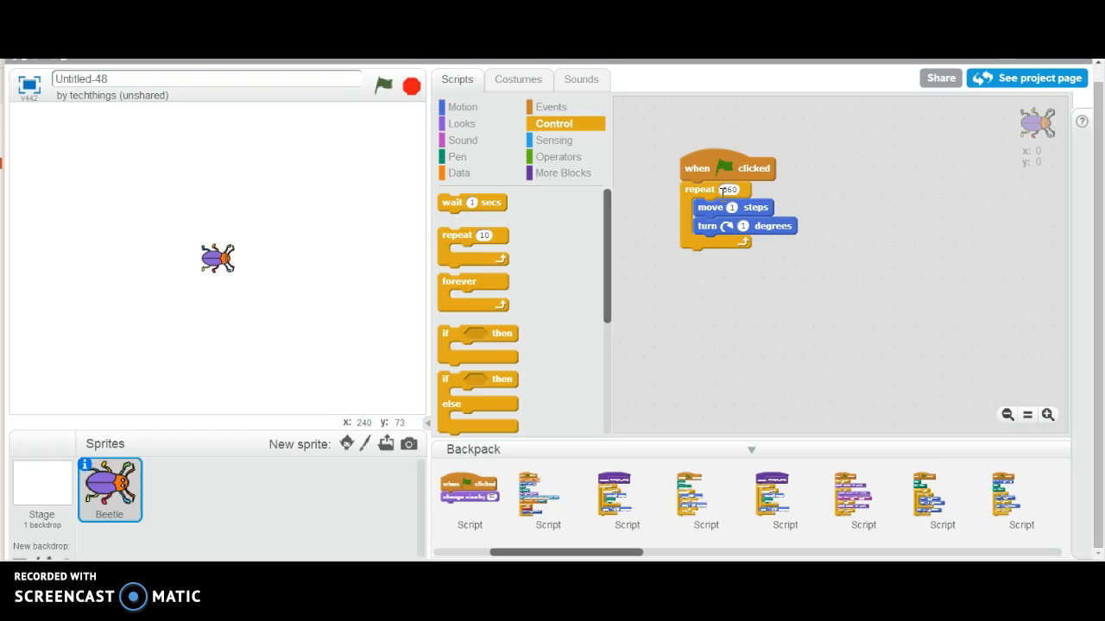
{"action": "left_click", "coordinate": [729, 188]}
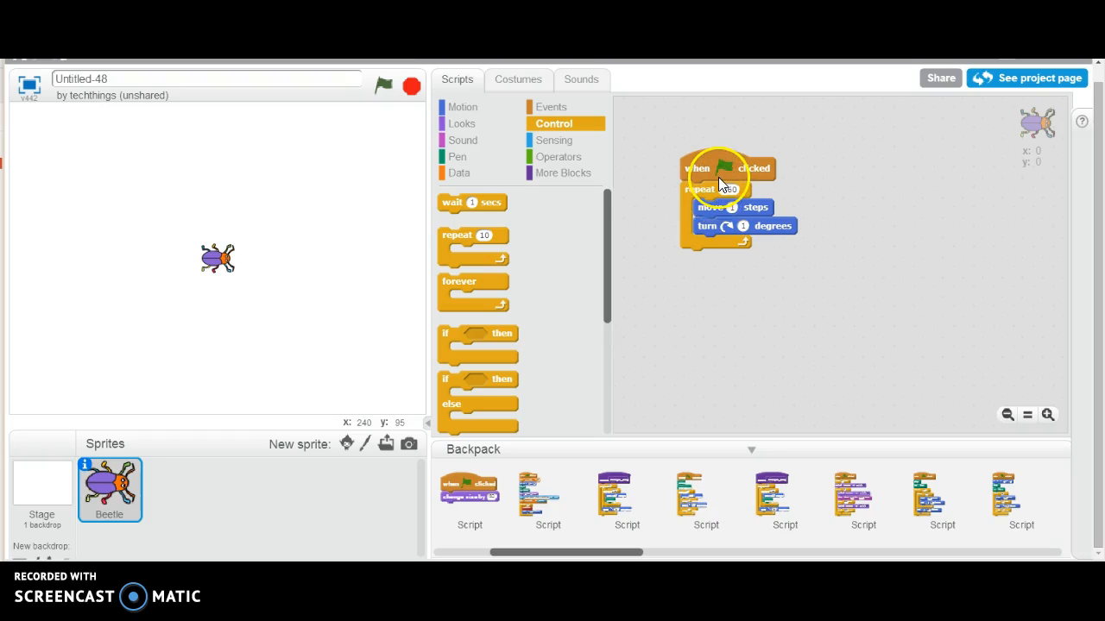
{"action": "left_click", "coordinate": [455, 155]}
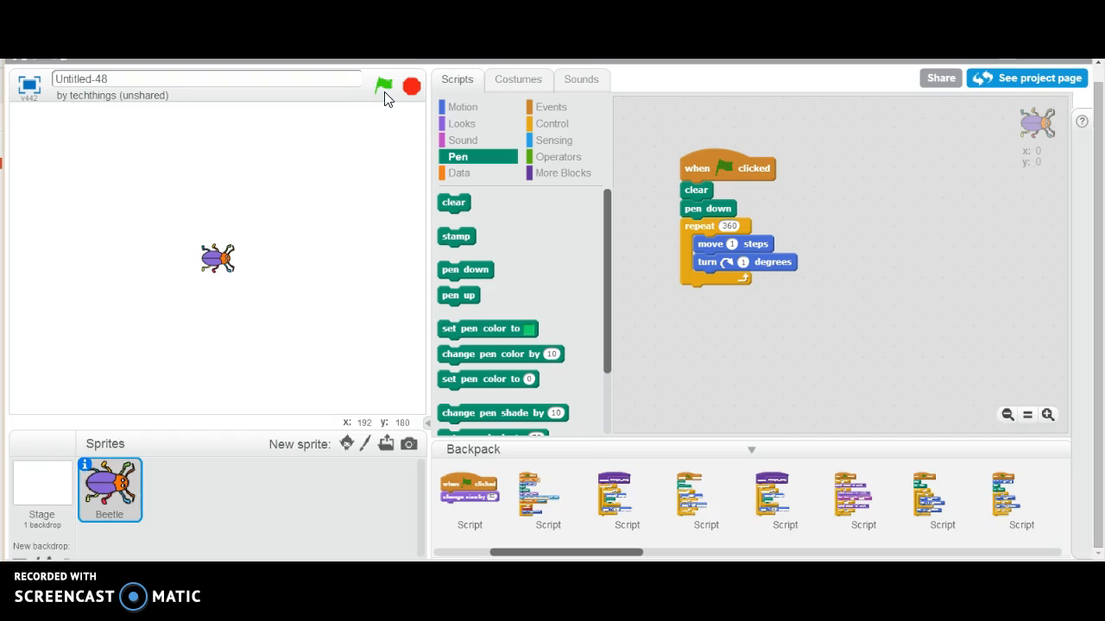
Step: Run the script so the beetle traces a circle on the stage with its pen
{"action": "left_click", "coordinate": [383, 87]}
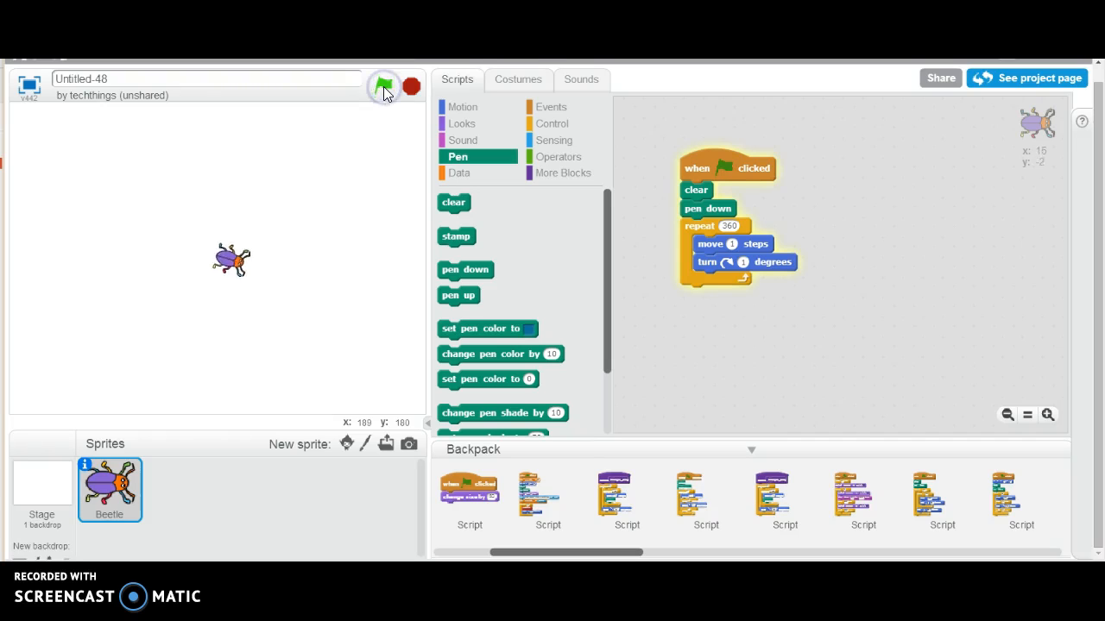
{"action": "left_click", "coordinate": [383, 87]}
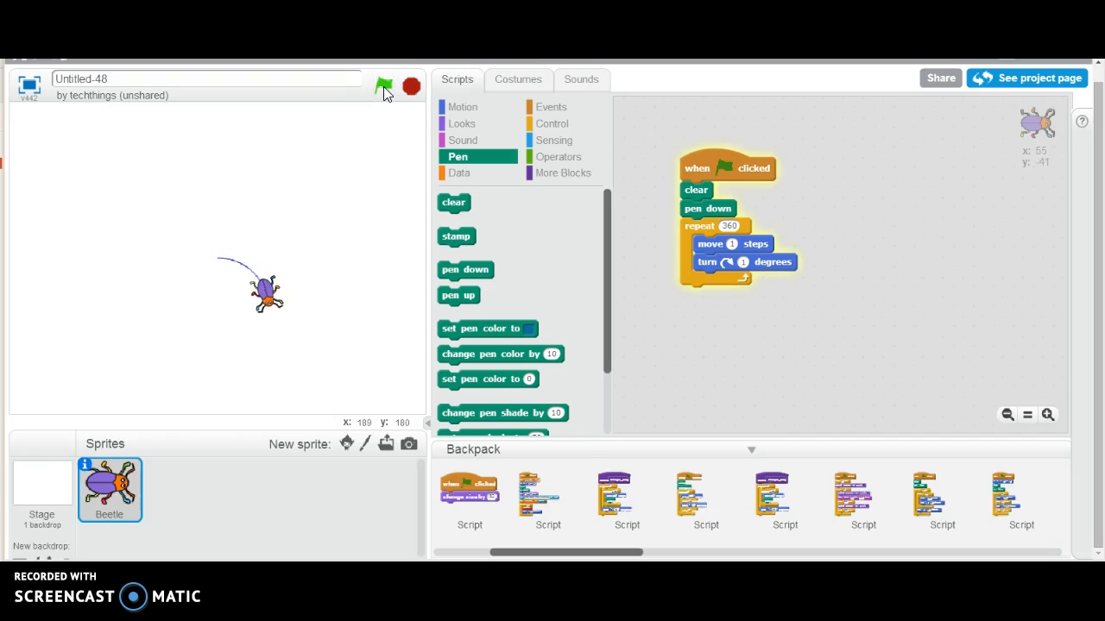
{"action": "left_click", "coordinate": [383, 85]}
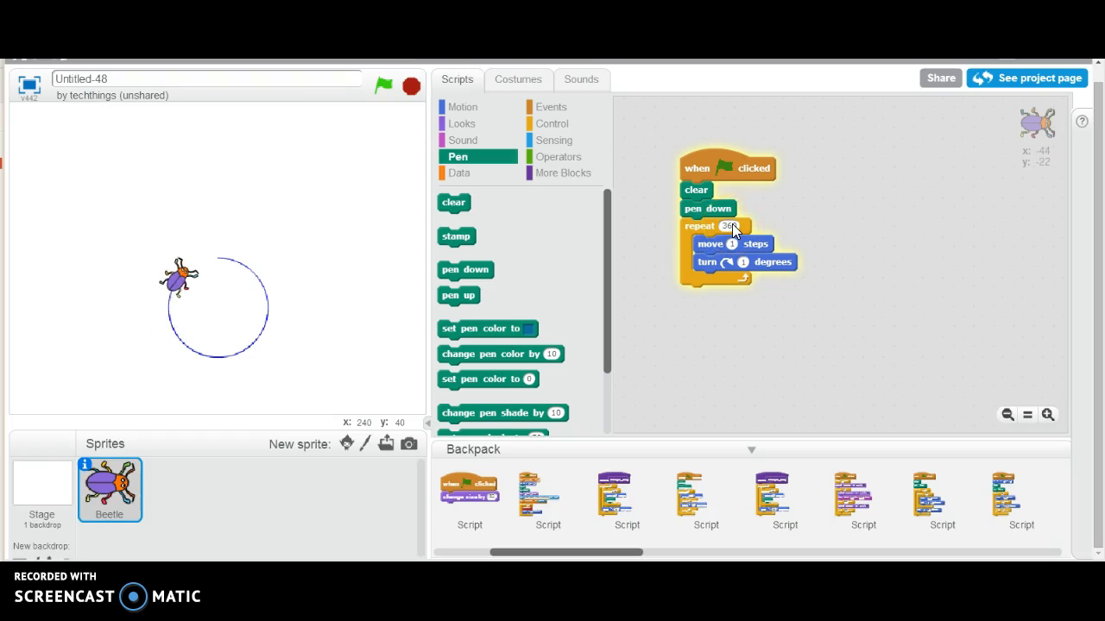
Step: Change the loop to repeat 36 with 10-step moves and 10-degree turns, then redraw the circle
{"action": "left_click", "coordinate": [383, 86]}
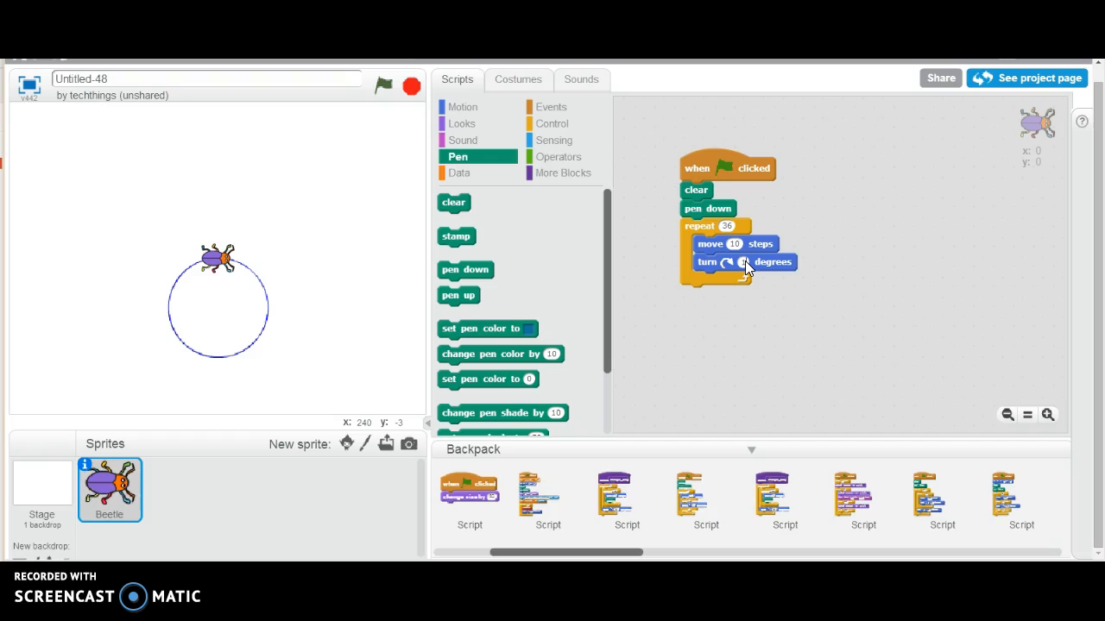
{"action": "left_click", "coordinate": [383, 85]}
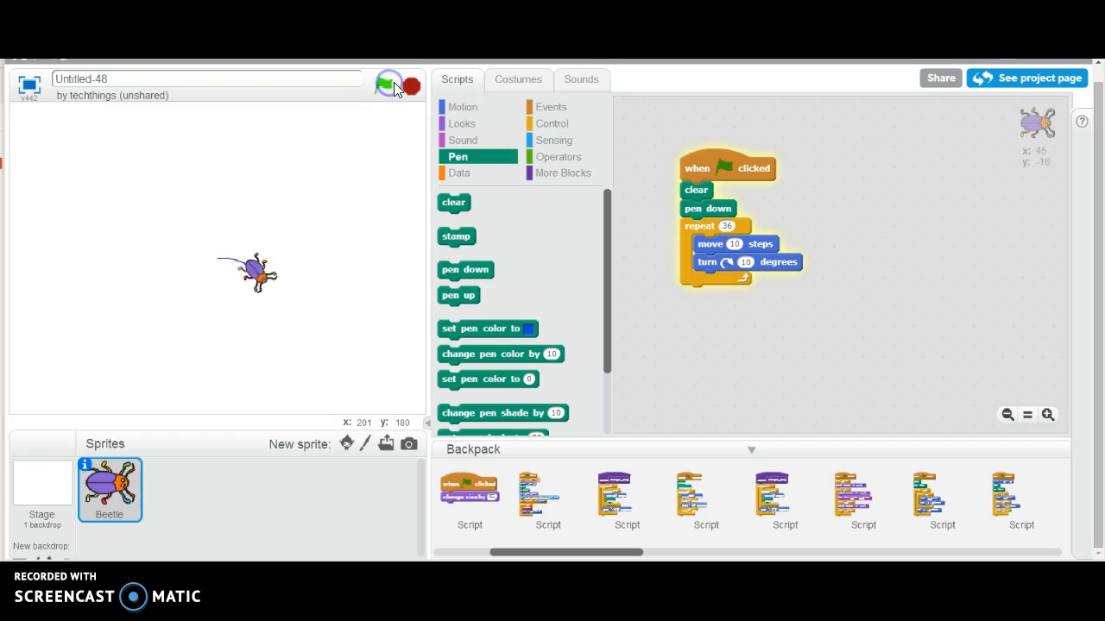
{"action": "left_click", "coordinate": [387, 86]}
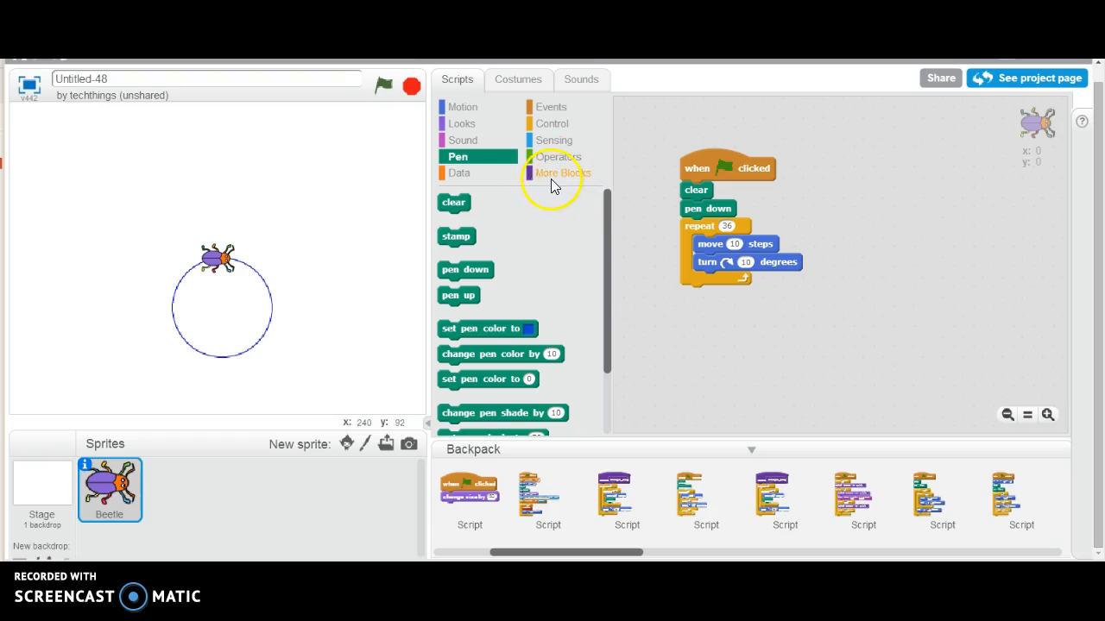
Step: Create a custom block named 'Circle' from the More Blocks category
{"action": "left_click", "coordinate": [563, 172]}
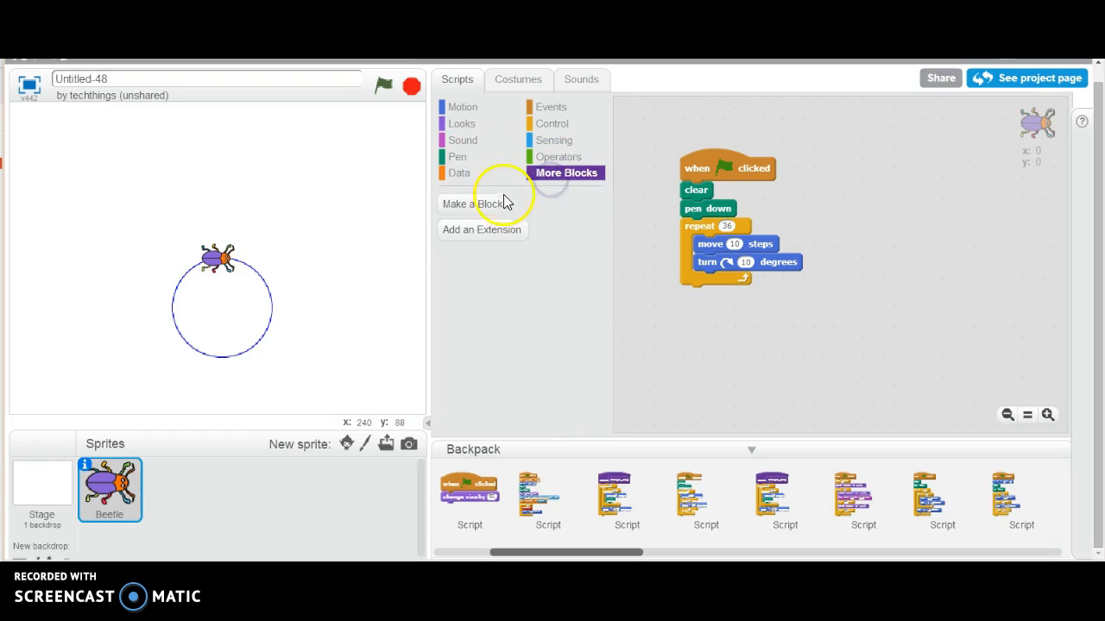
{"action": "left_click", "coordinate": [473, 204]}
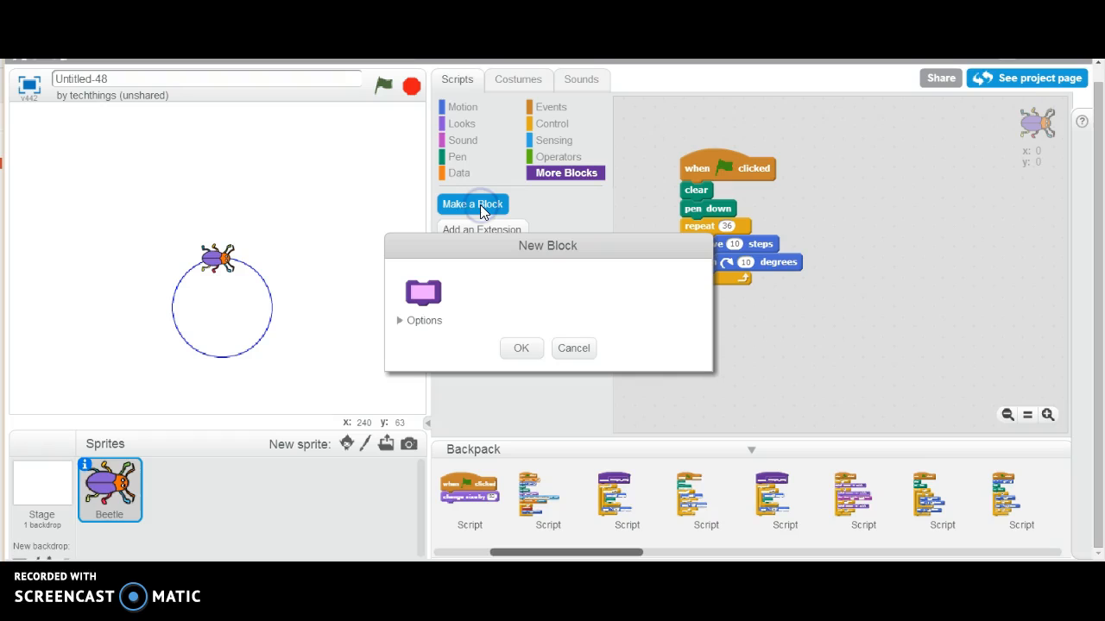
{"action": "type", "text": "Circle"}
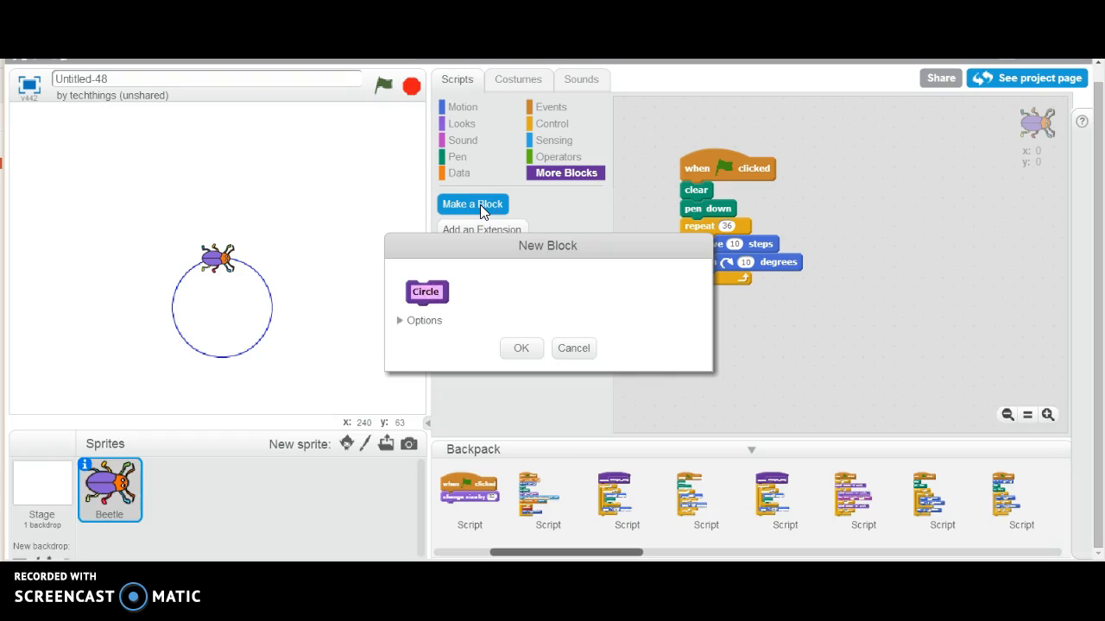
{"action": "left_click", "coordinate": [521, 349]}
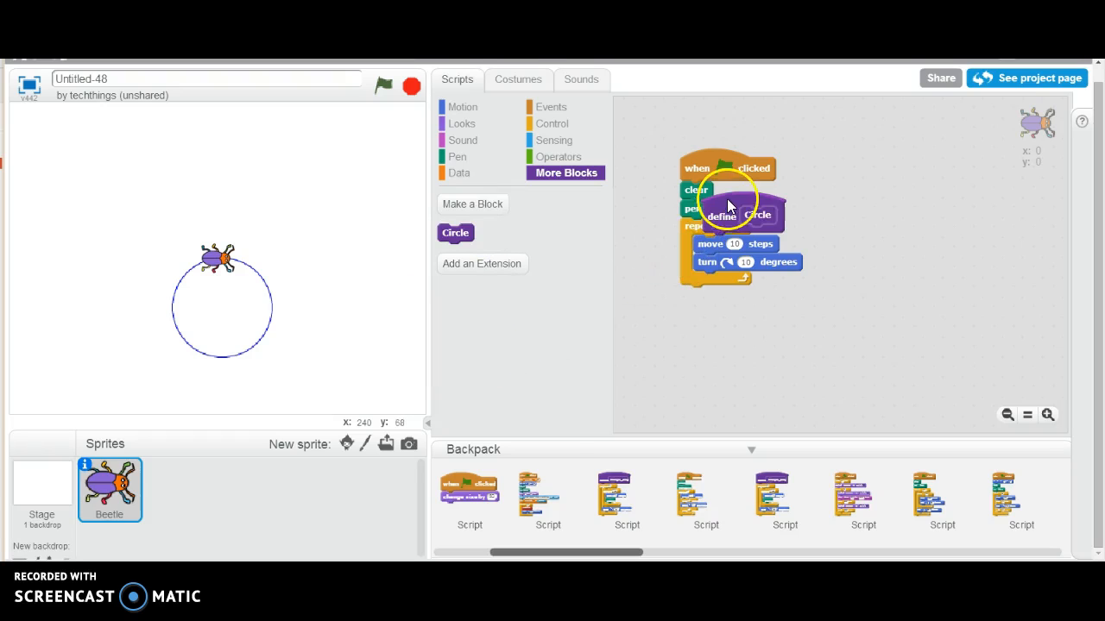
Step: Move the repeat loop from the green-flag script under the define Circle hat
{"action": "left_click_drag", "start_coordinate": [728, 198], "coordinate": [873, 161]}
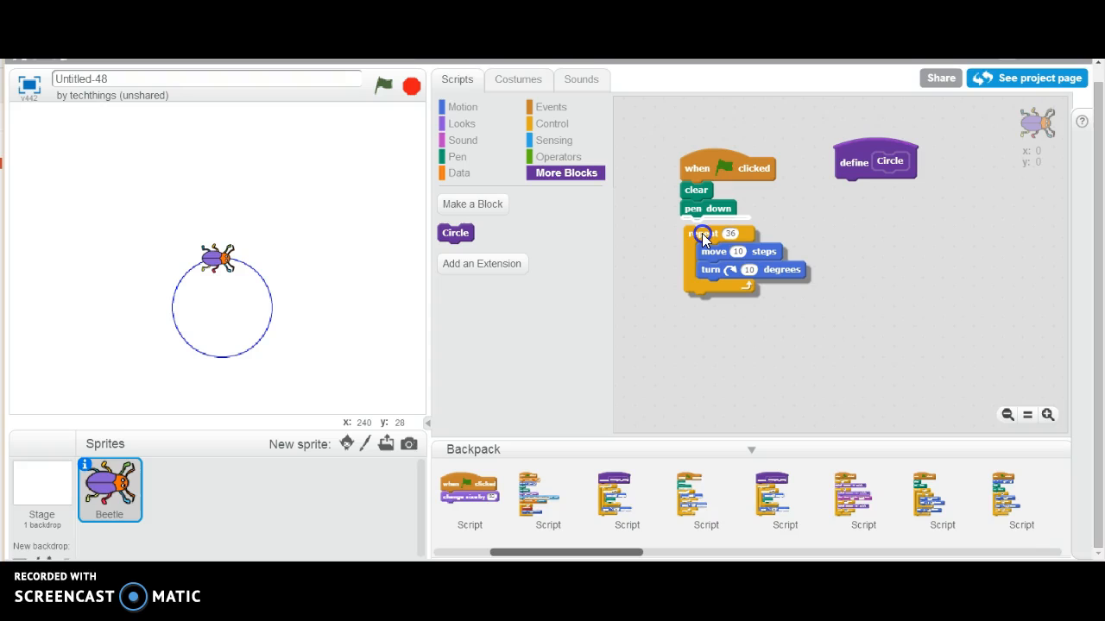
{"action": "left_click_drag", "start_coordinate": [721, 233], "coordinate": [839, 266]}
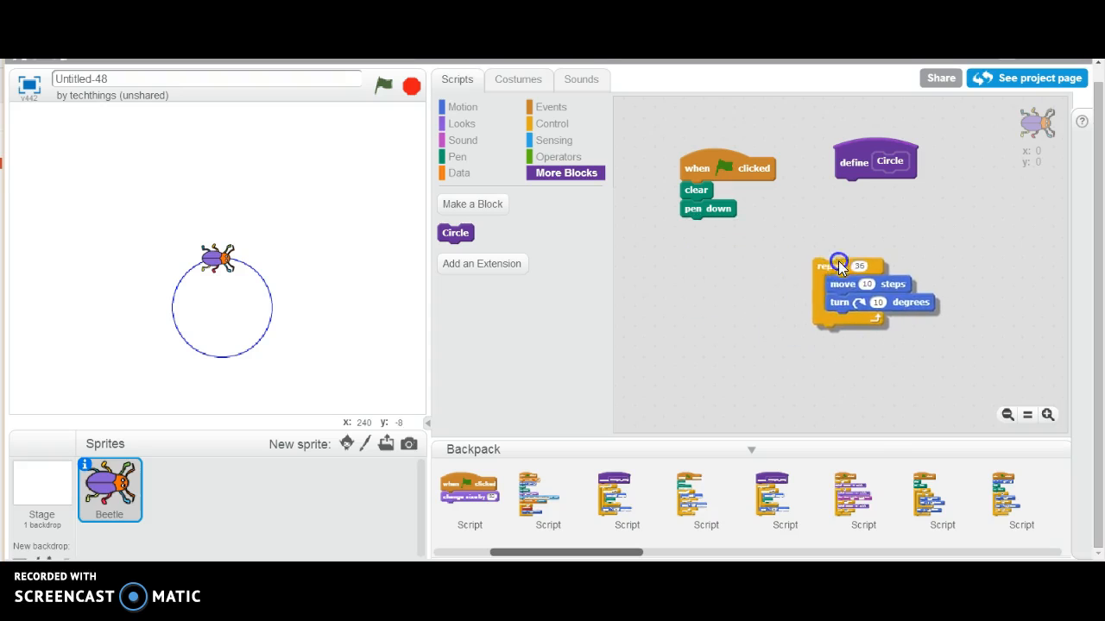
{"action": "left_click_drag", "start_coordinate": [837, 266], "coordinate": [863, 198]}
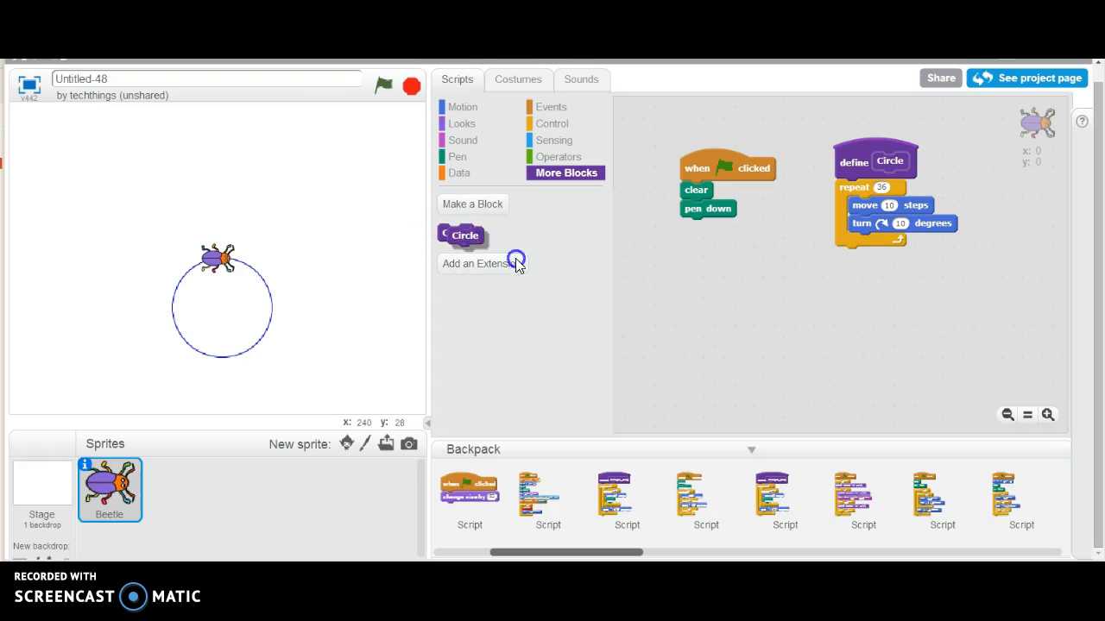
Step: Append the Circle block after pen down in the green-flag script and run it
{"action": "left_click_drag", "start_coordinate": [462, 235], "coordinate": [697, 226]}
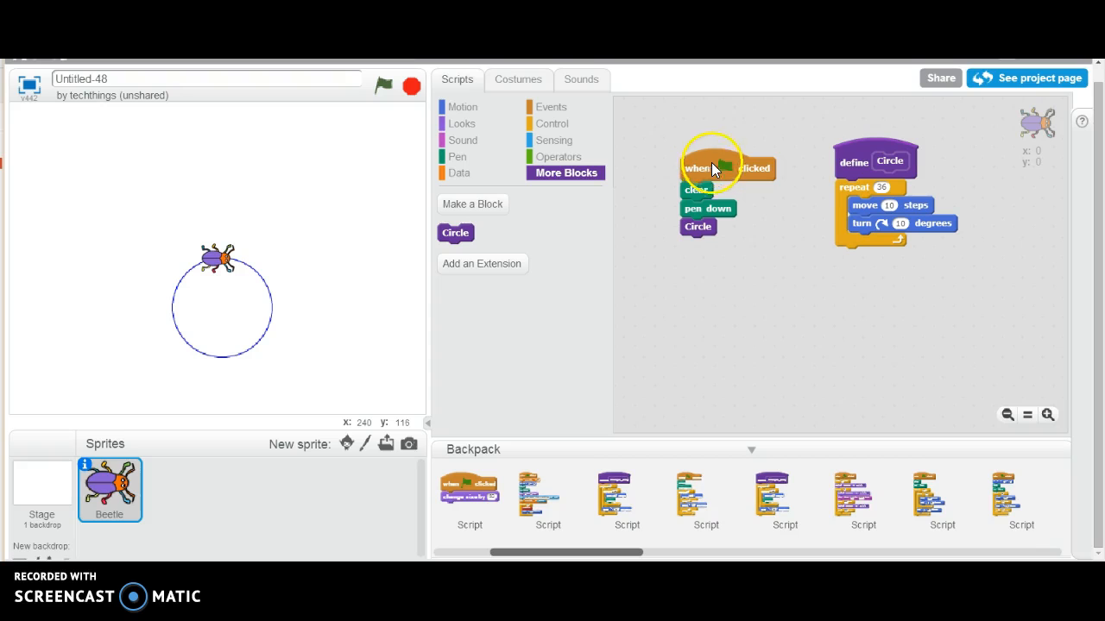
{"action": "mouse_move", "coordinate": [721, 216]}
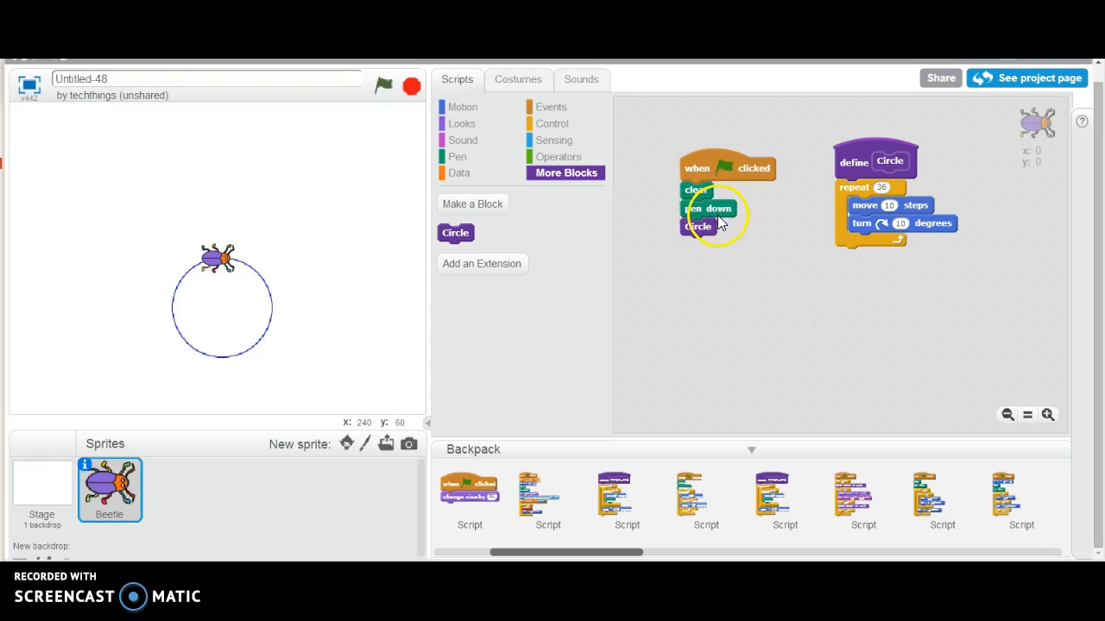
{"action": "left_click", "coordinate": [698, 227]}
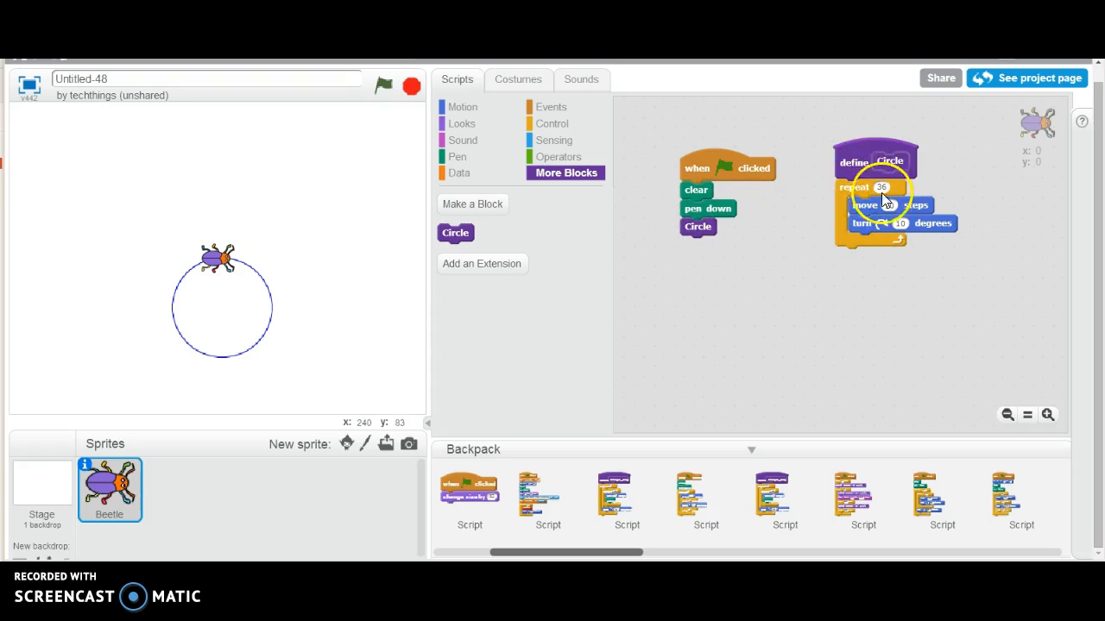
{"action": "left_click", "coordinate": [383, 87]}
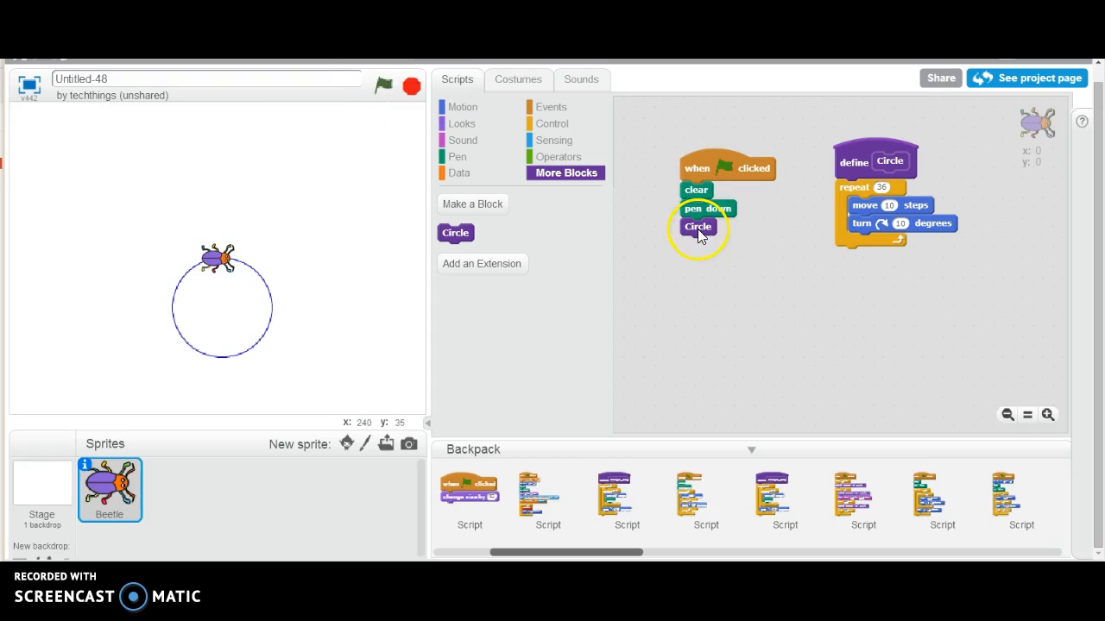
{"action": "left_click", "coordinate": [698, 226]}
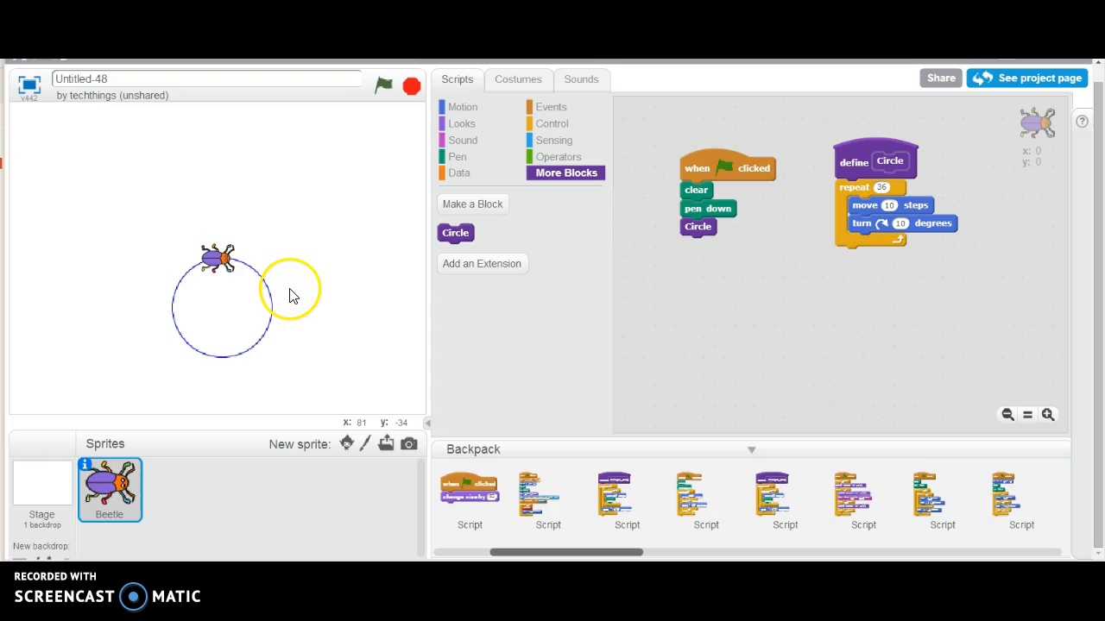